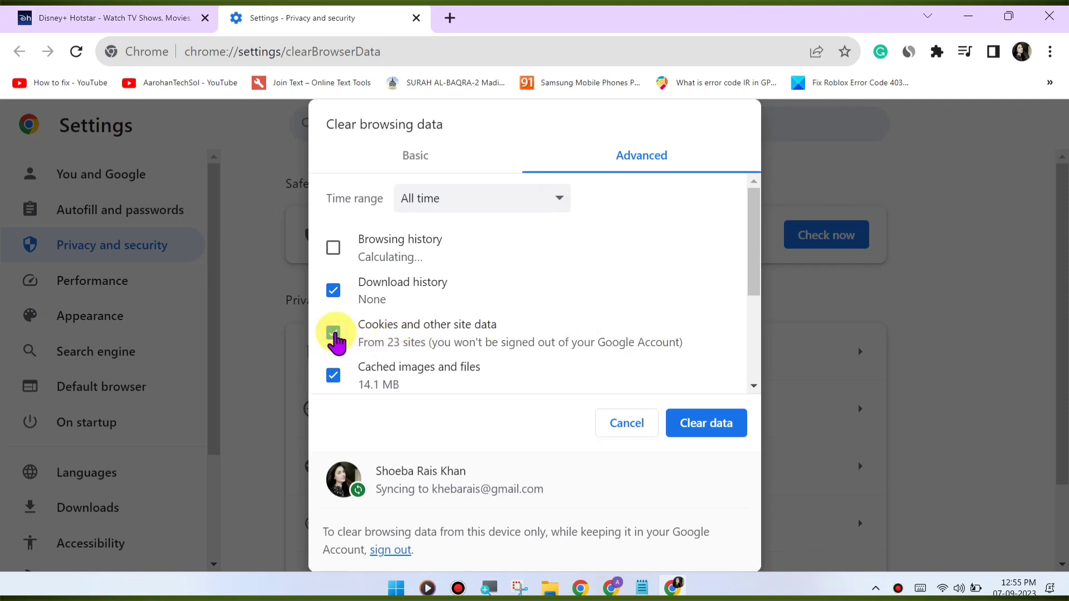
Include cached images and files with cookies and clear the all-time browsing data.
scroll("down", 3)
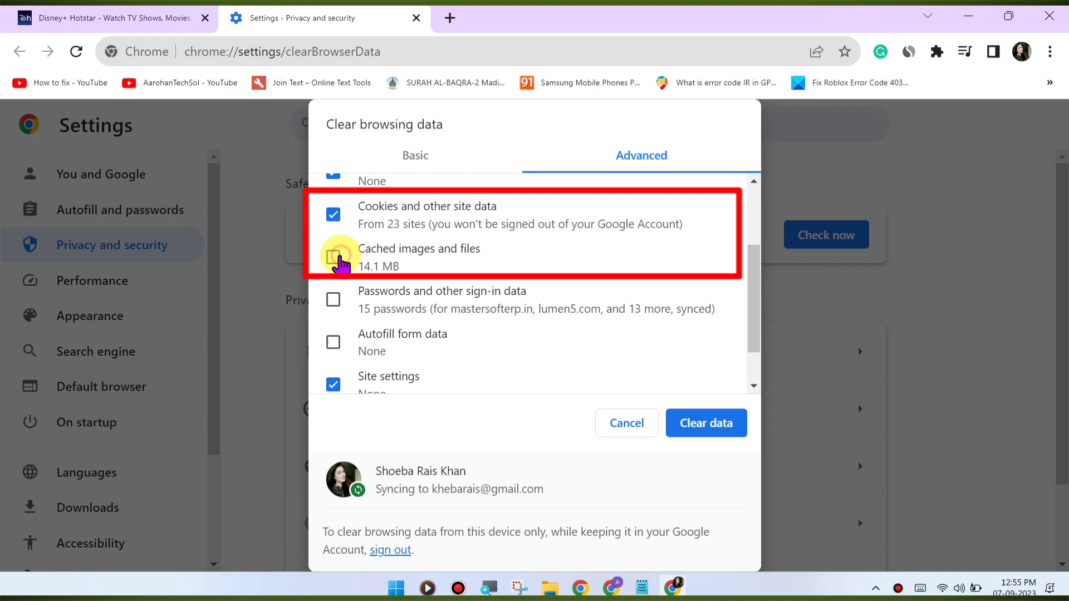
left_click(333, 258)
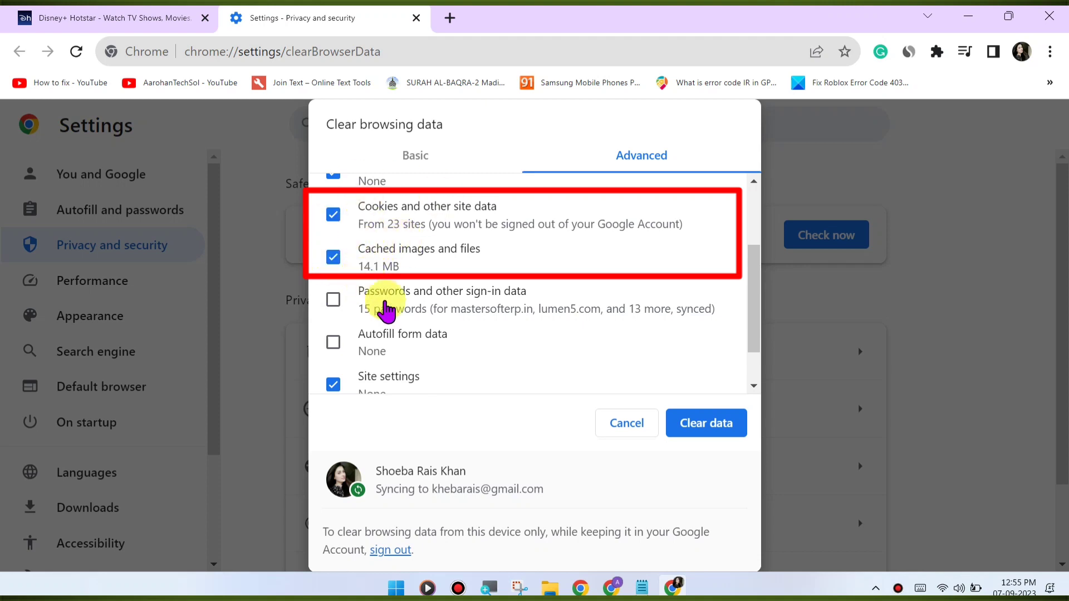
left_click(706, 424)
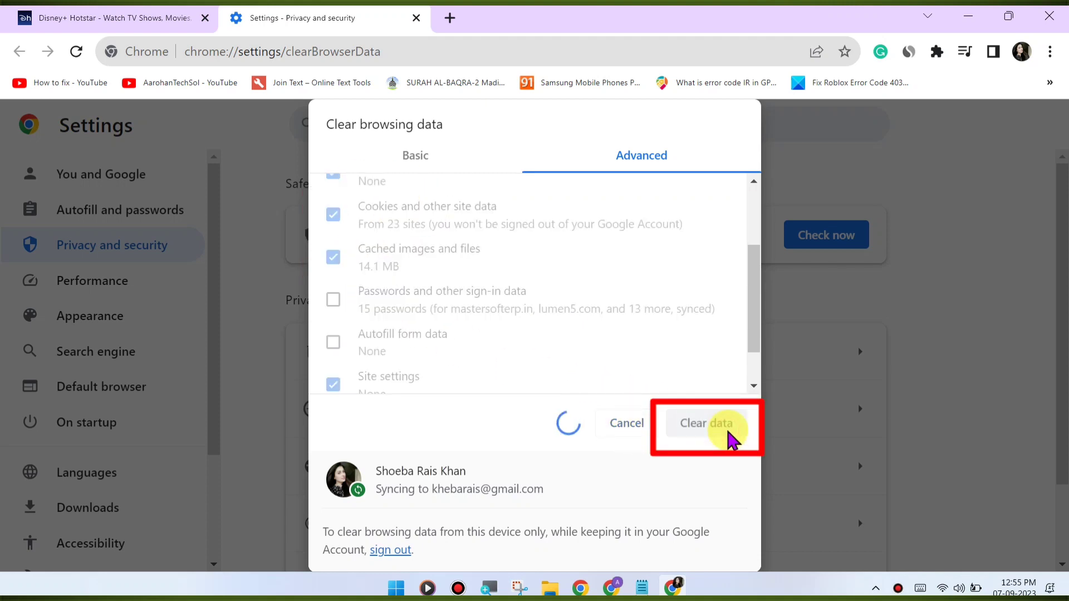
left_click(706, 424)
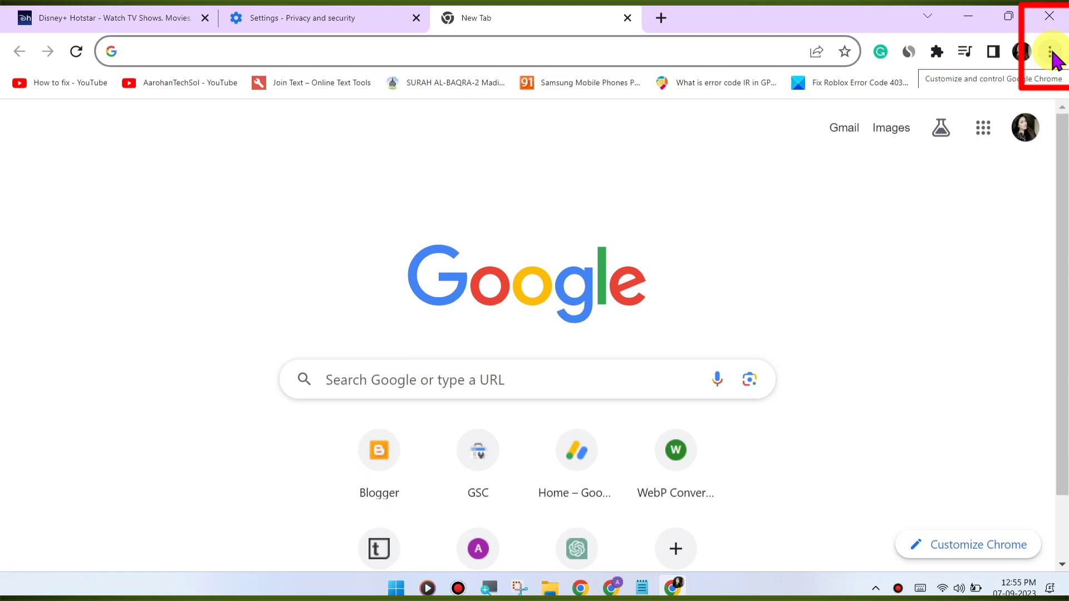
Reach About Google Chrome from the three-dot menu's Help submenu.
left_click(1050, 52)
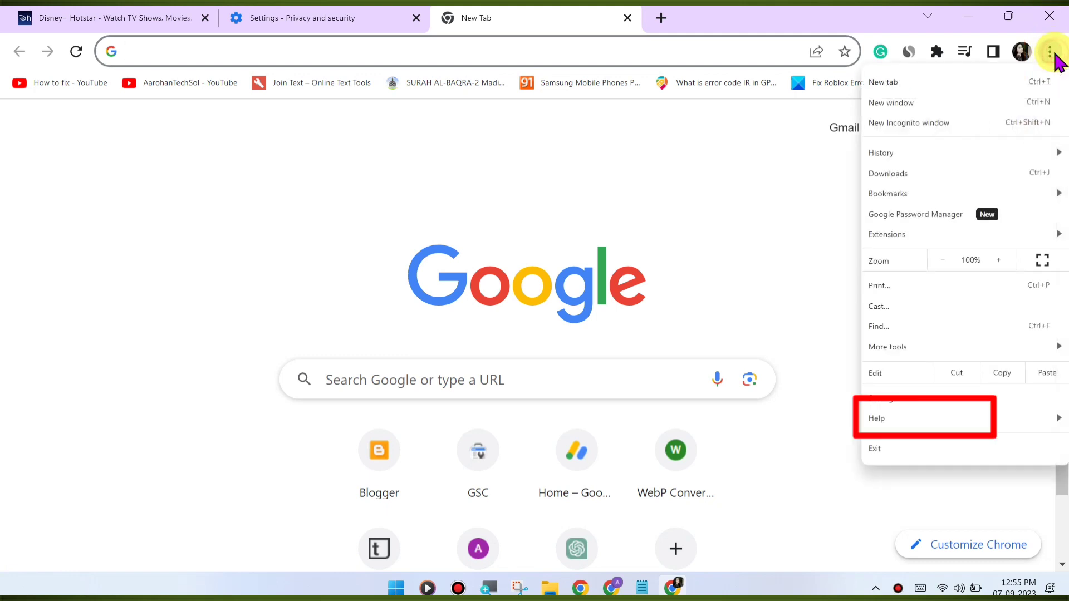
mouse_move(887, 418)
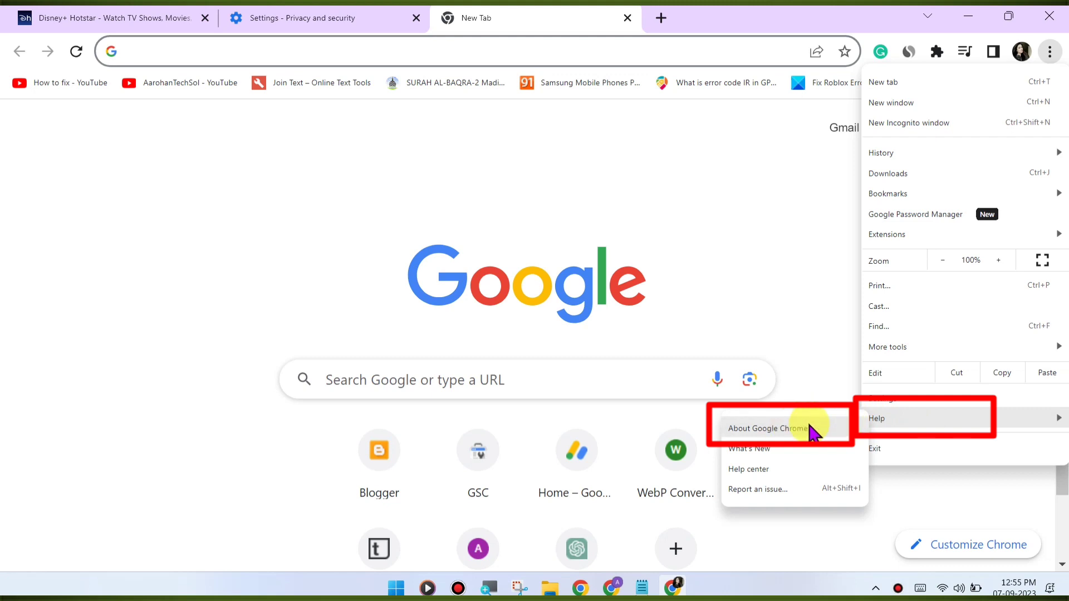
left_click(770, 427)
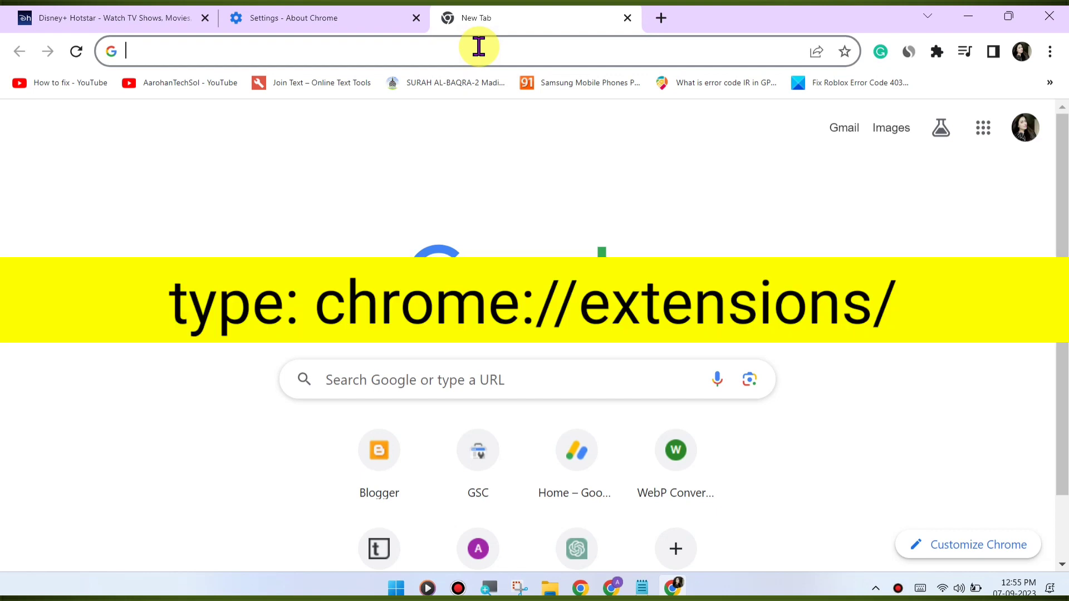
Load chrome://extensions/ from the address bar to list the installed extensions.
type("chrome://extensions/")
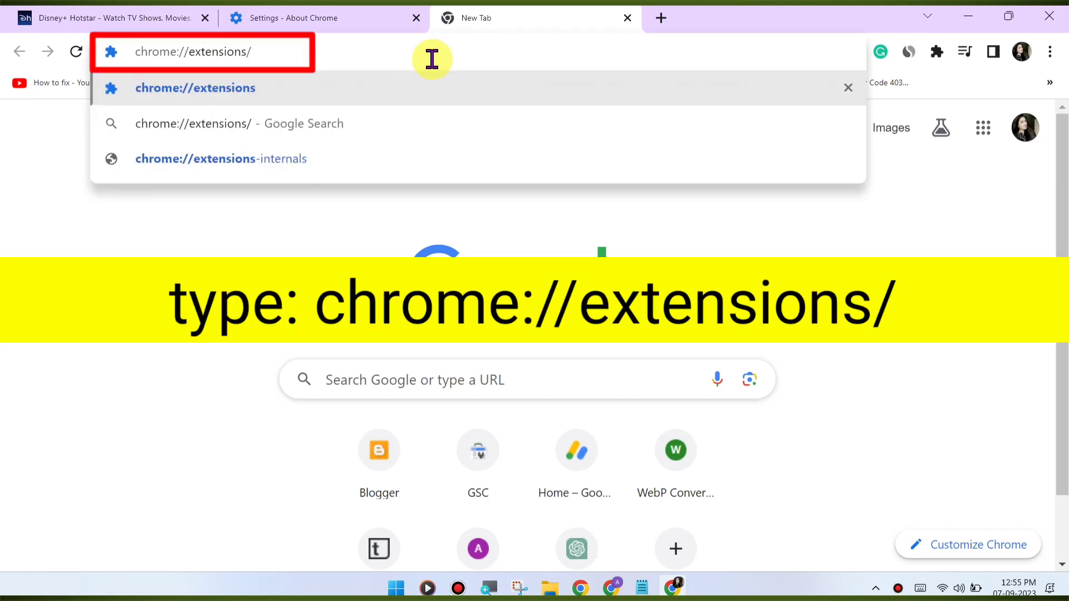
mouse_move(148, 53)
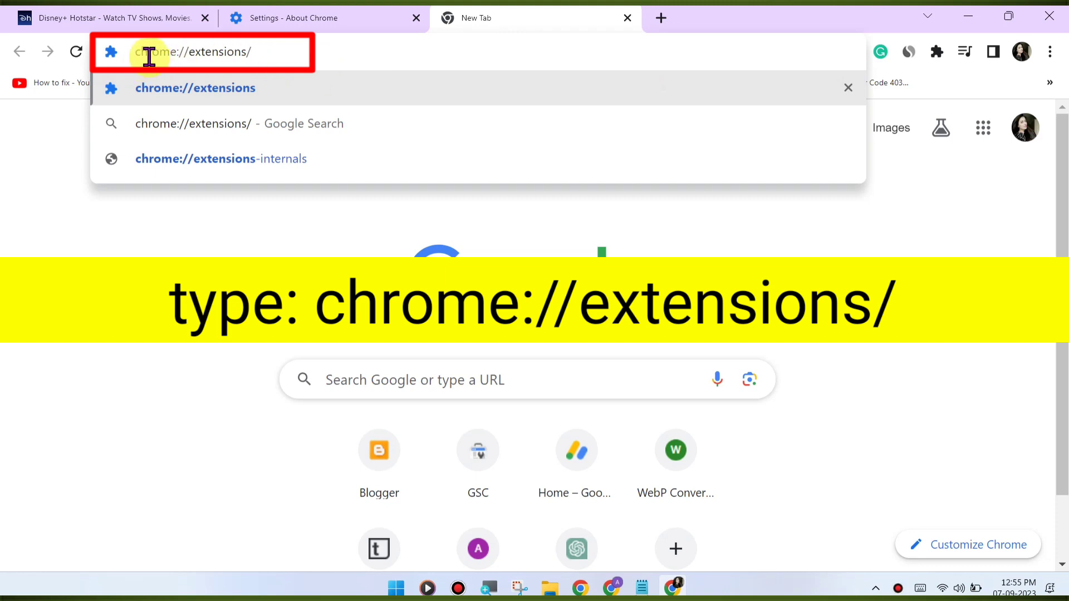
mouse_move(274, 52)
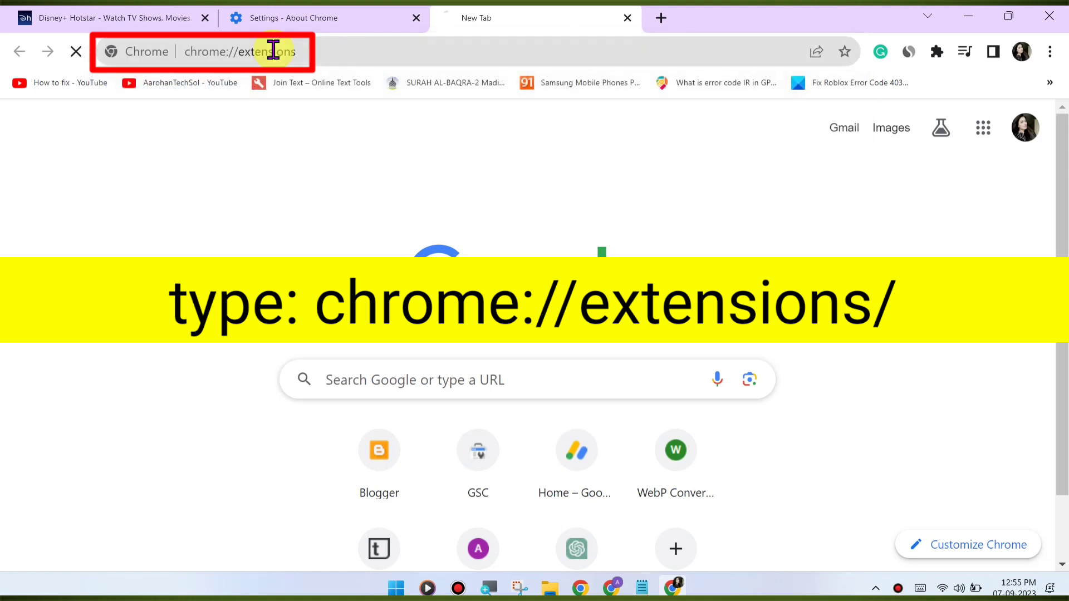
key("Enter")
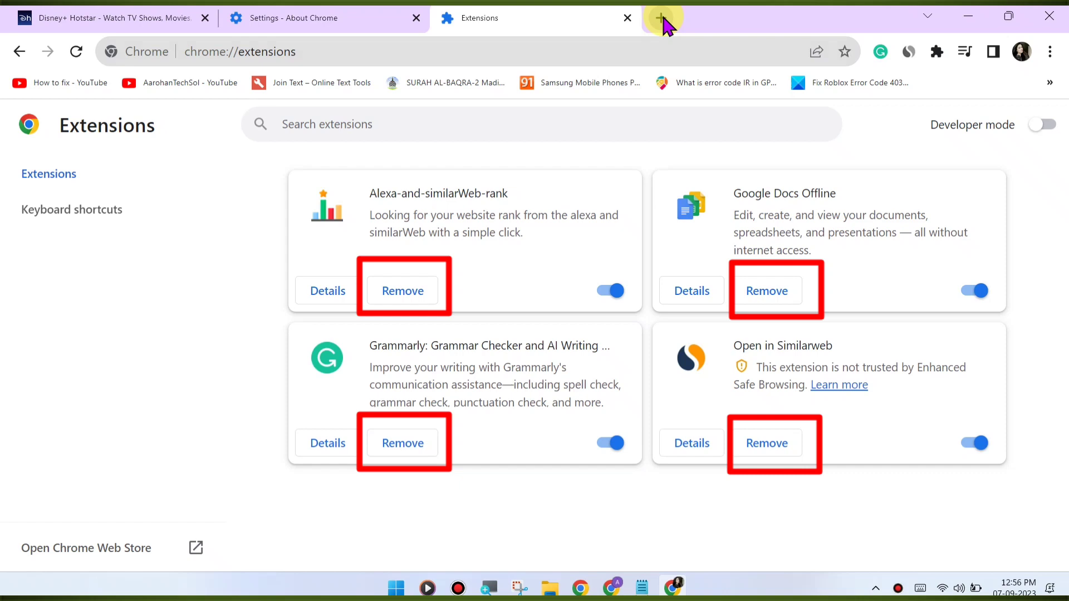
mouse_move(774, 20)
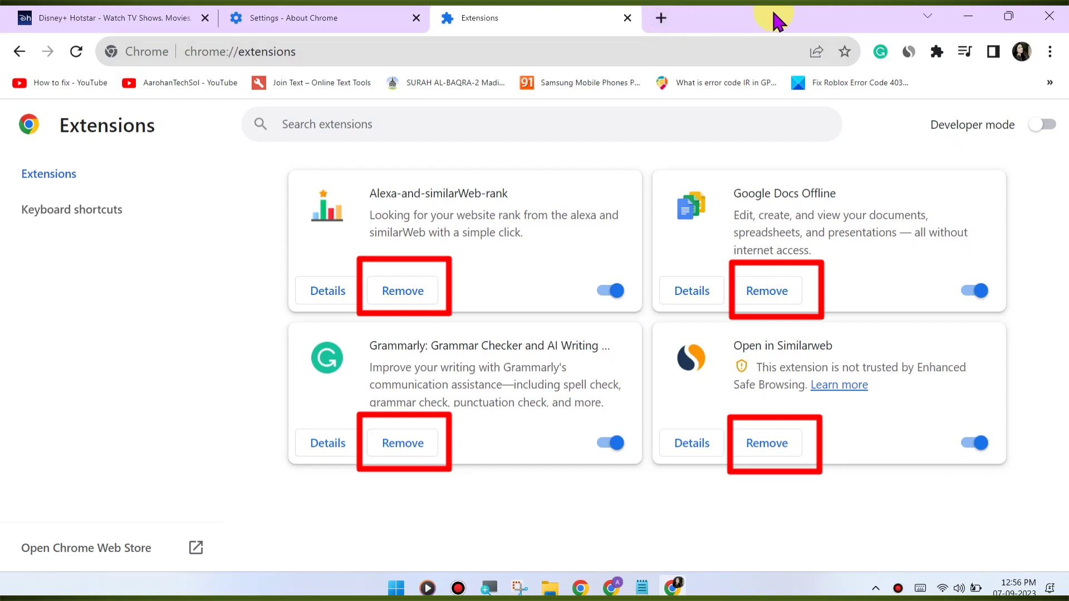
mouse_move(1061, 80)
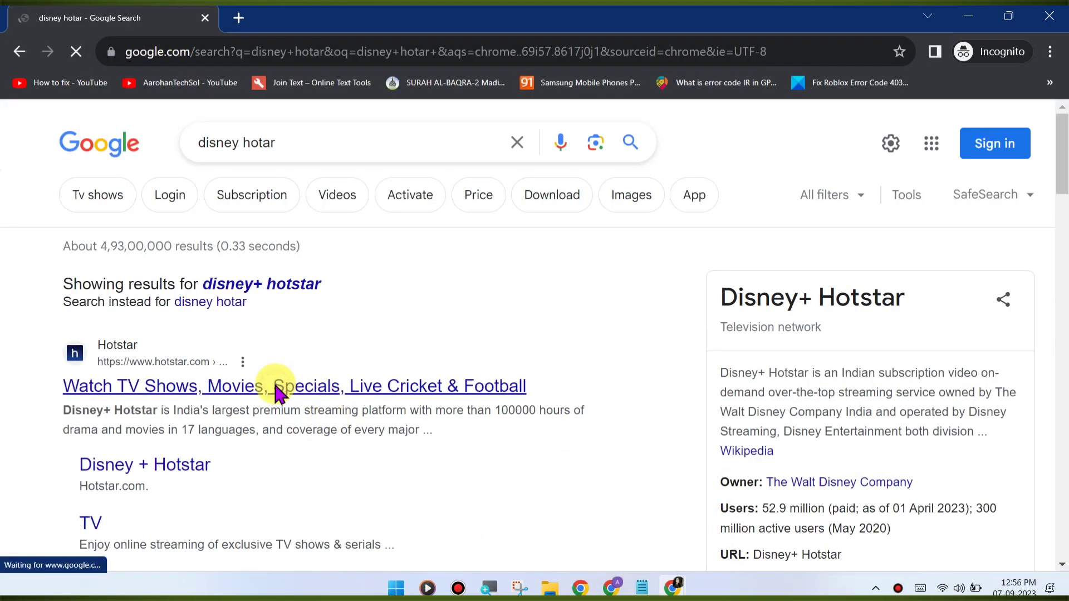
Open the Hotstar site from the Incognito search results, then the system quick settings.
left_click(294, 387)
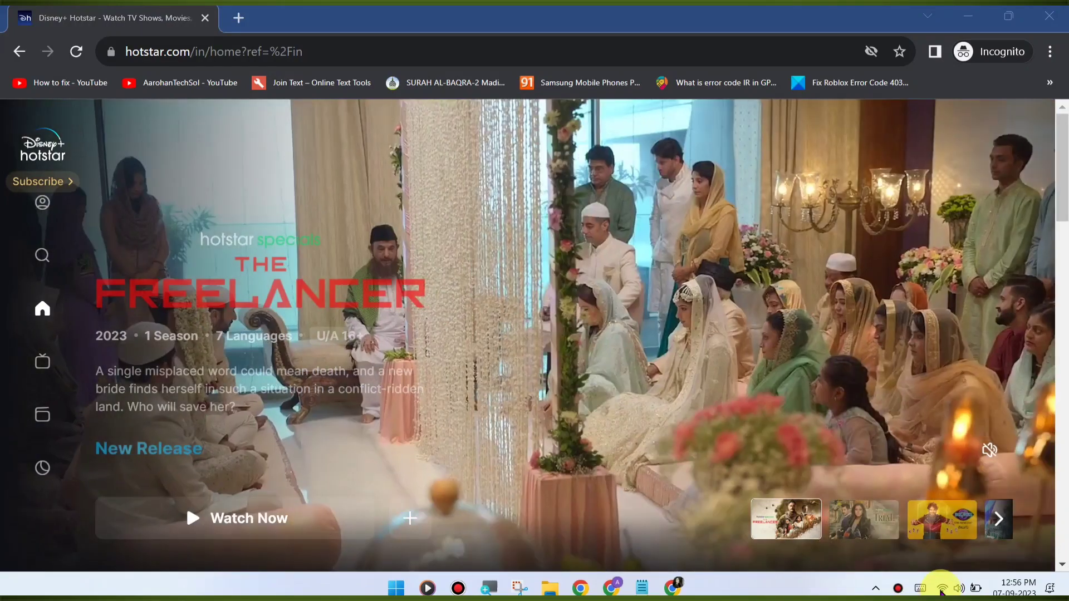
left_click(943, 588)
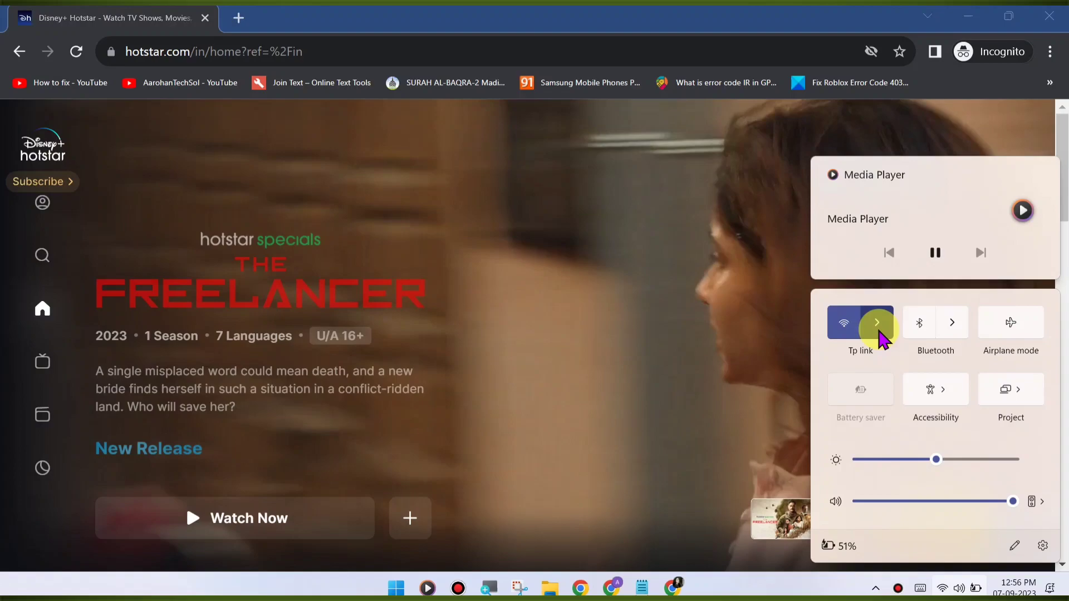
Dismiss the quick settings panel and switch to the blank new tab in the regular window.
left_click(878, 323)
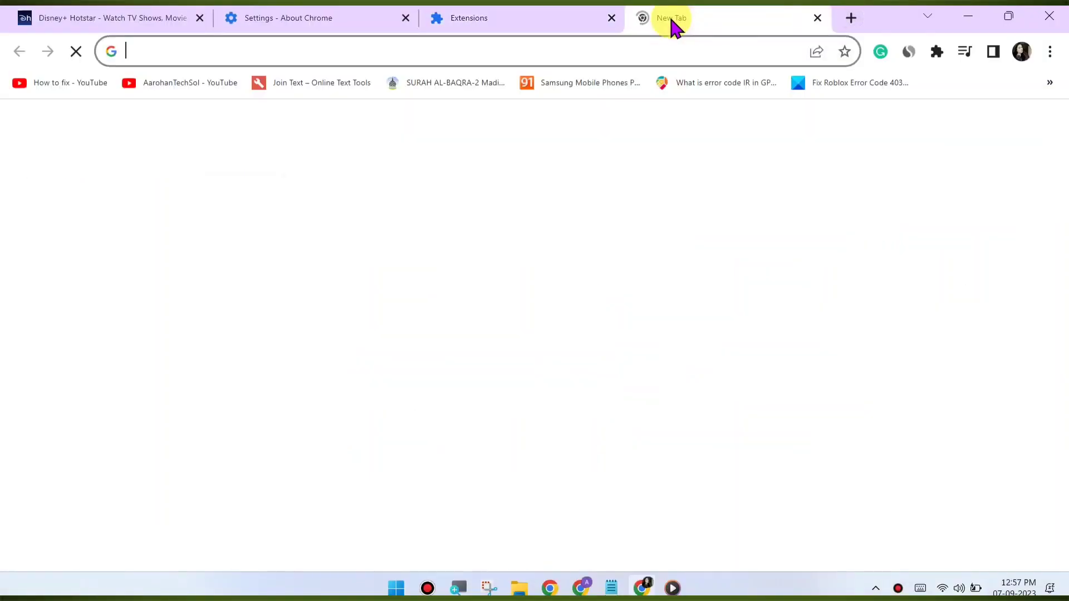
left_click(670, 18)
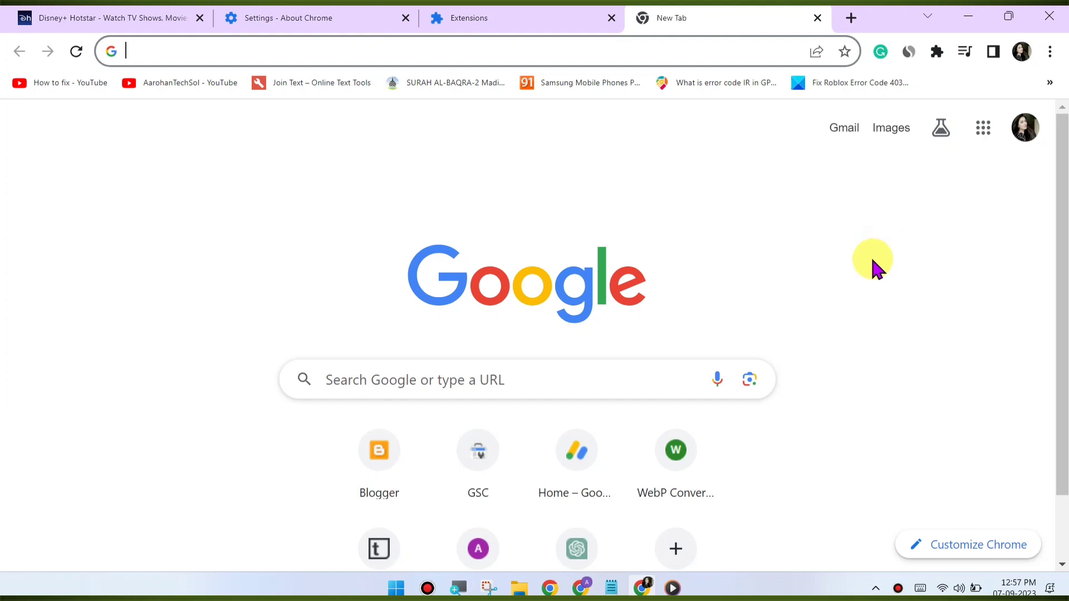
mouse_move(869, 266)
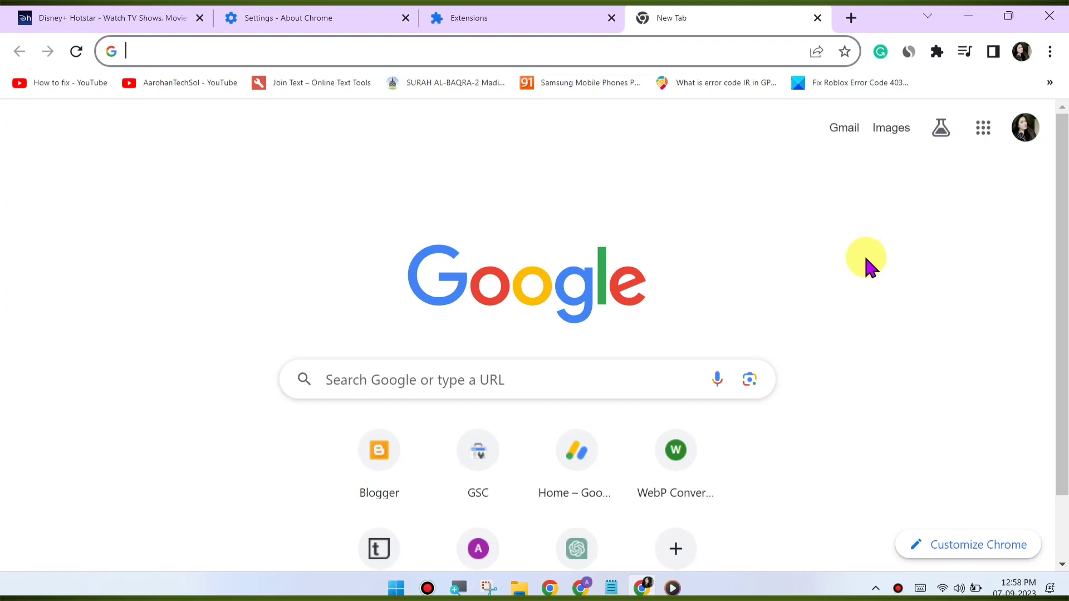
mouse_move(95, 13)
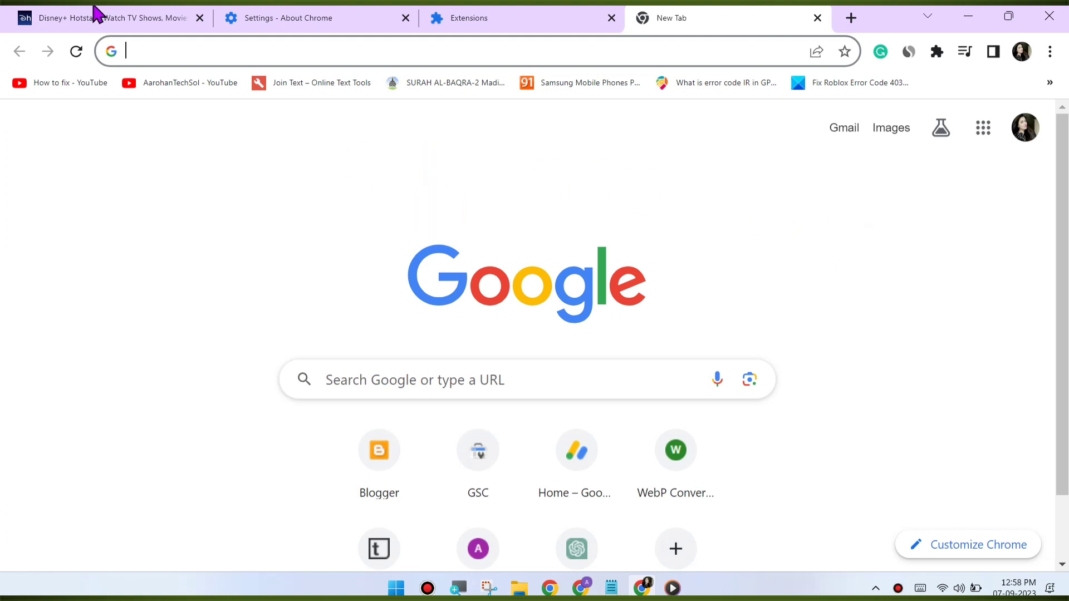
From the Hotstar tab's Help & Support, reach Contact Us under Need more help.
left_click(109, 17)
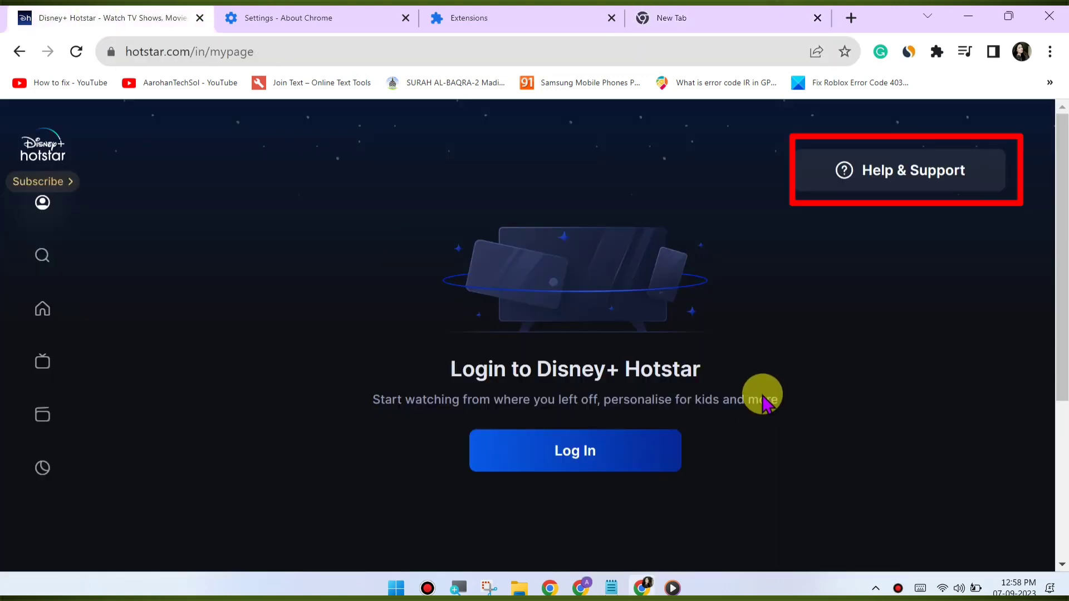
mouse_move(992, 114)
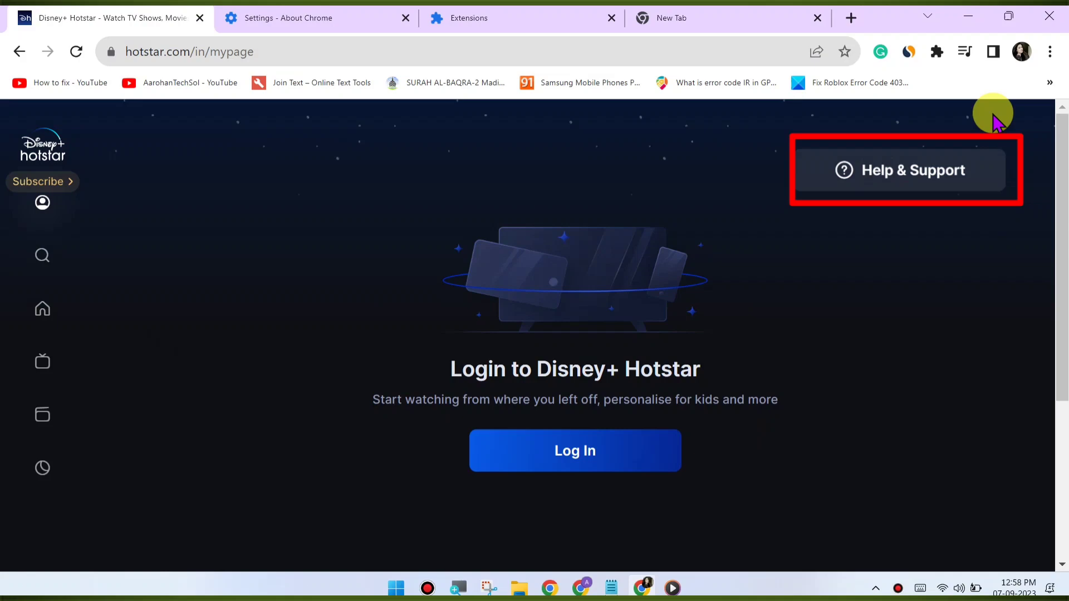
left_click(906, 169)
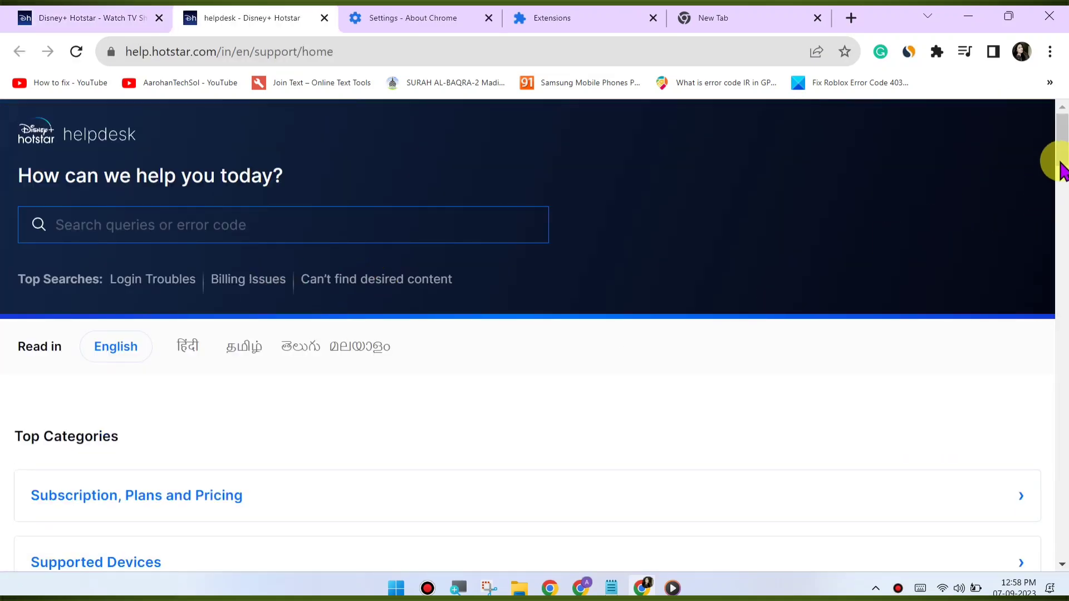
scroll("down", 3)
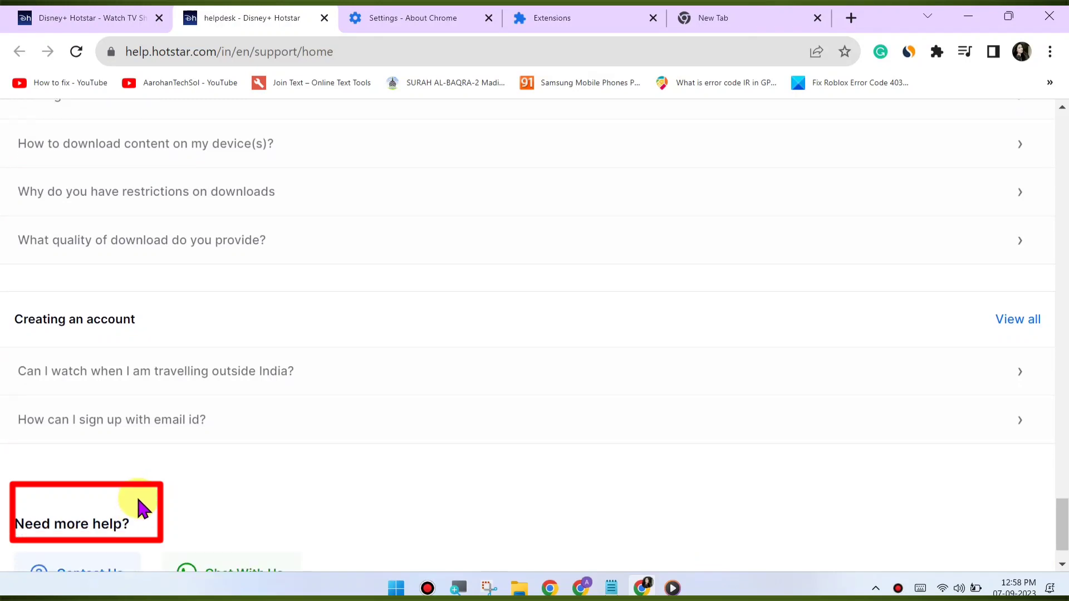
scroll("down", 3)
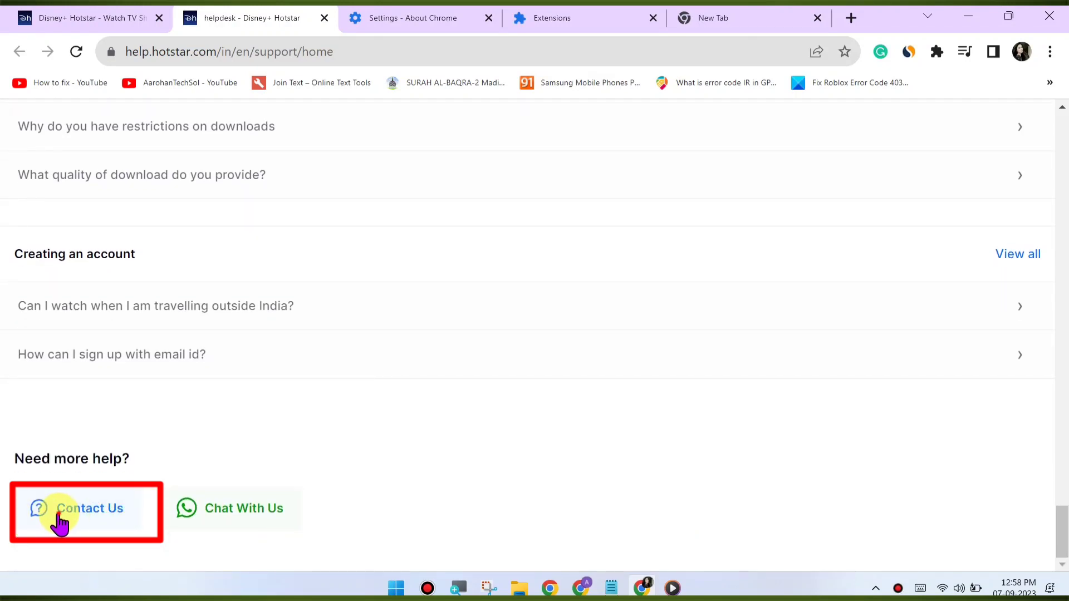
left_click(87, 508)
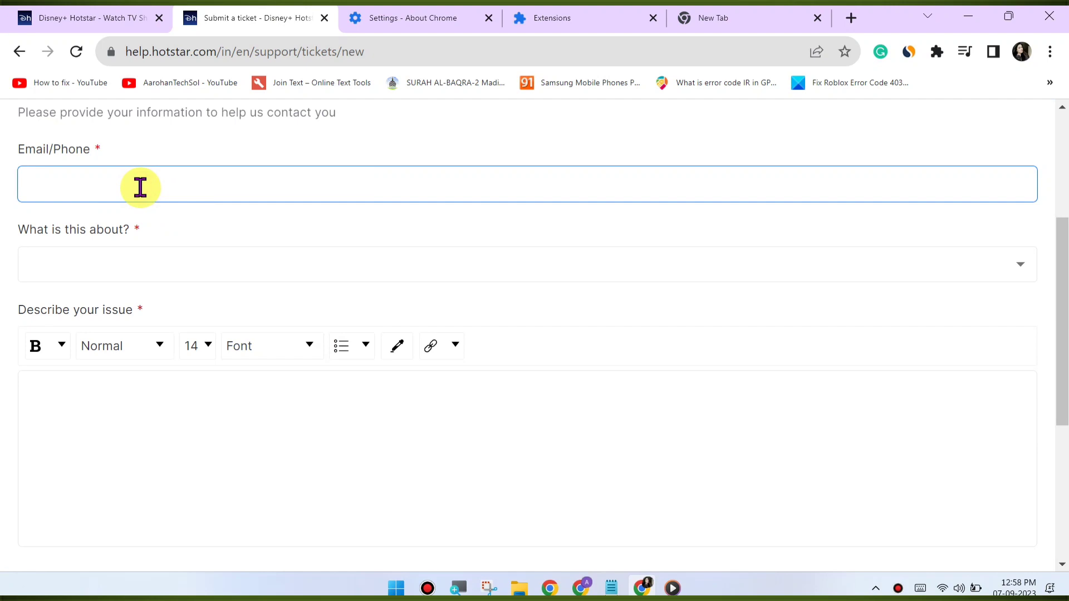
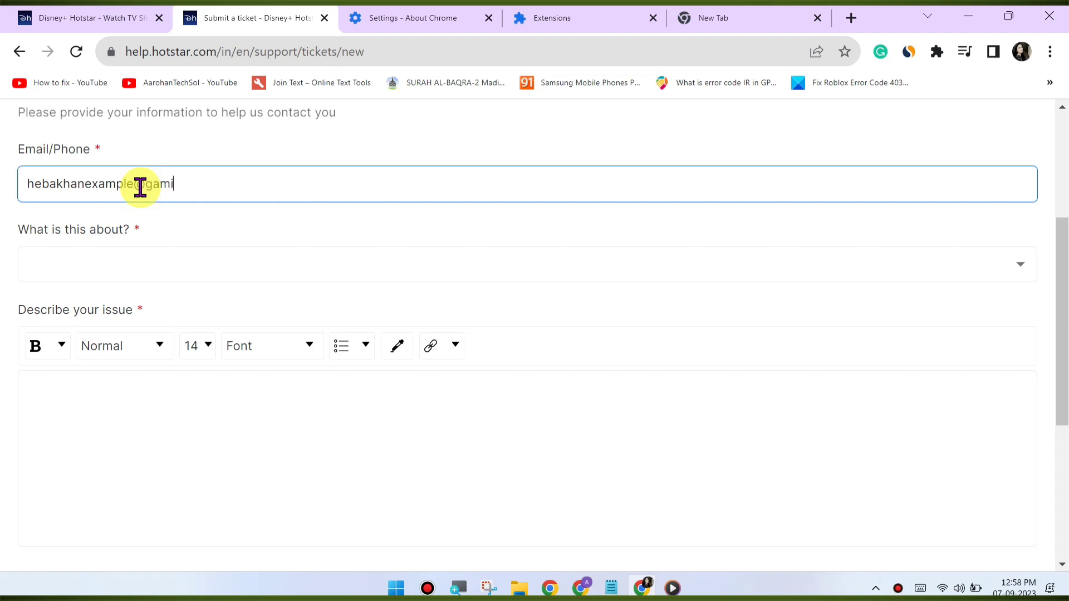